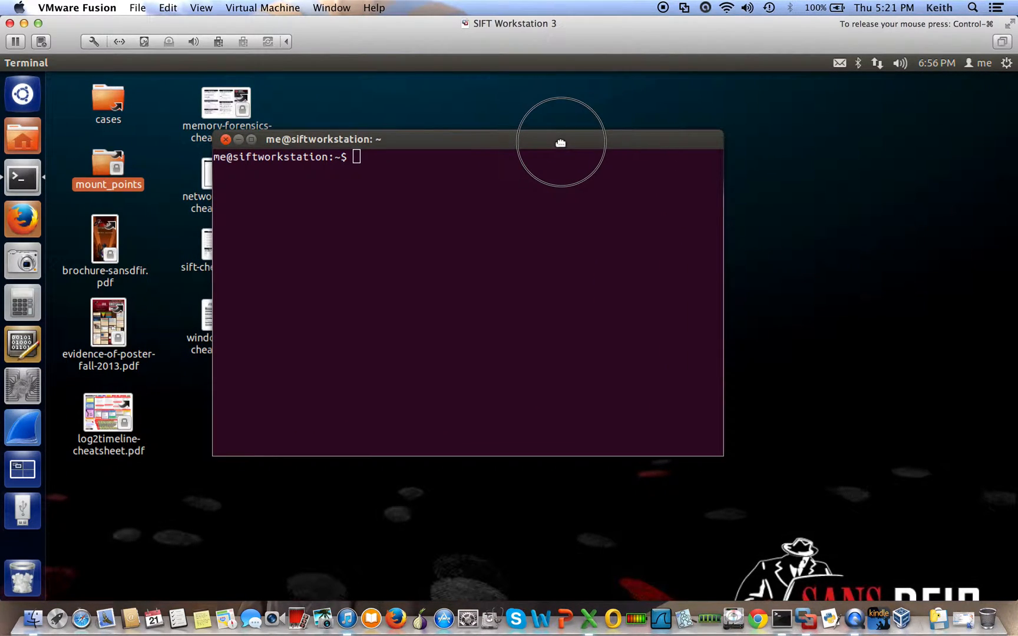
pyautogui.moveTo(600, 268)
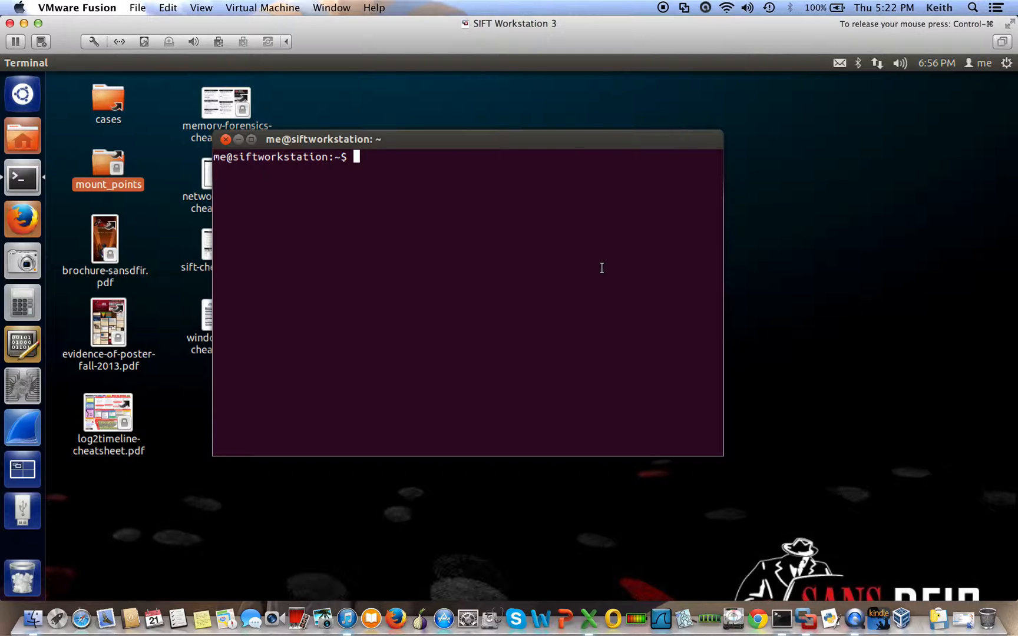
# - Change into /media/SANS/Test_Images/ext3-logical-image/ and list its files, including ext3-img-kw-1.dd
pyautogui.write('cd /')
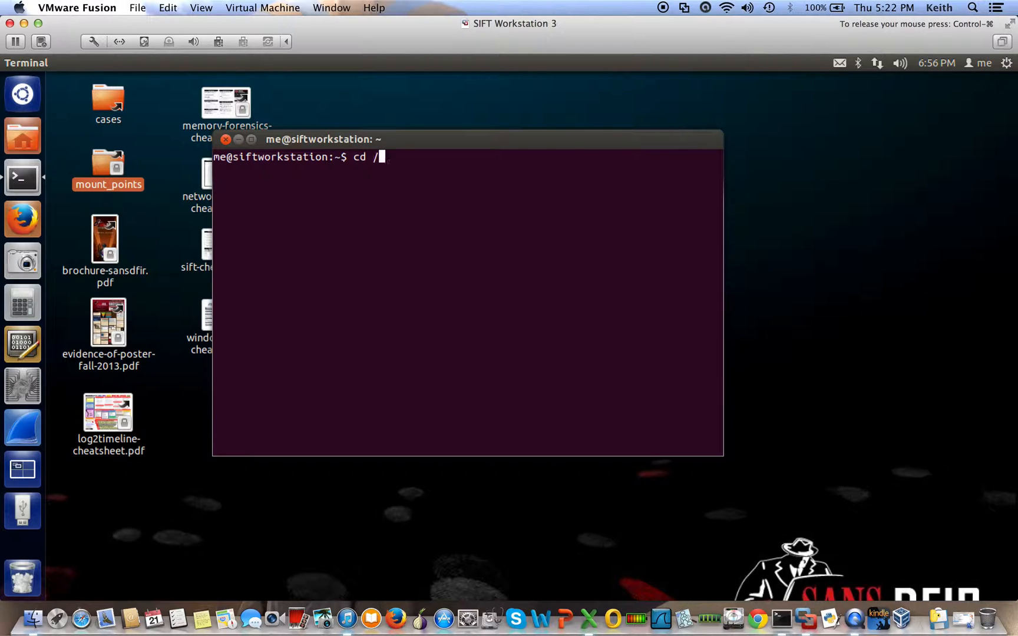
pyautogui.write('media/')
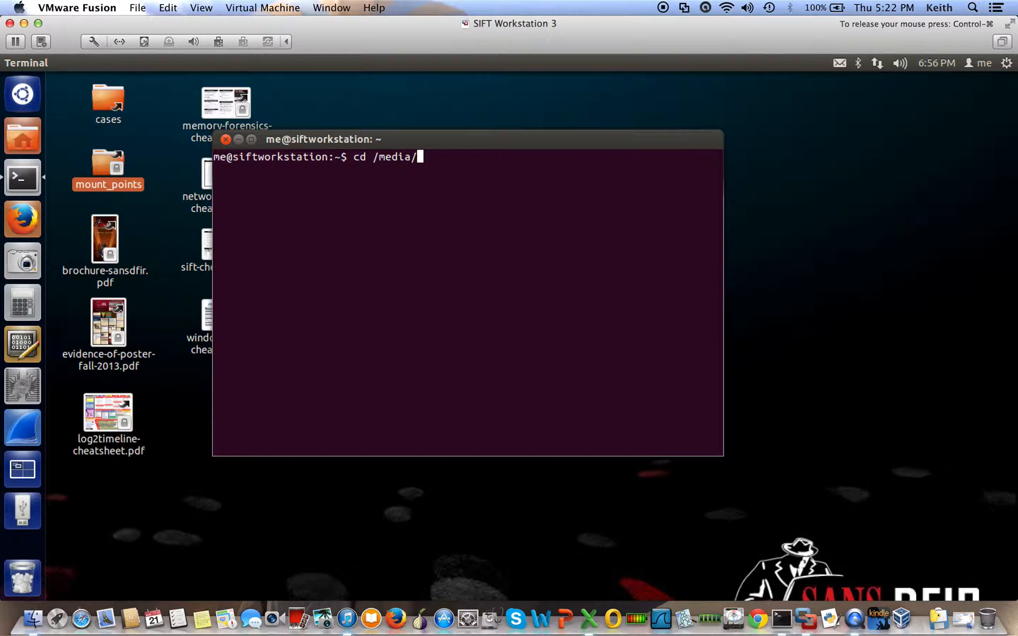
pyautogui.write('S')
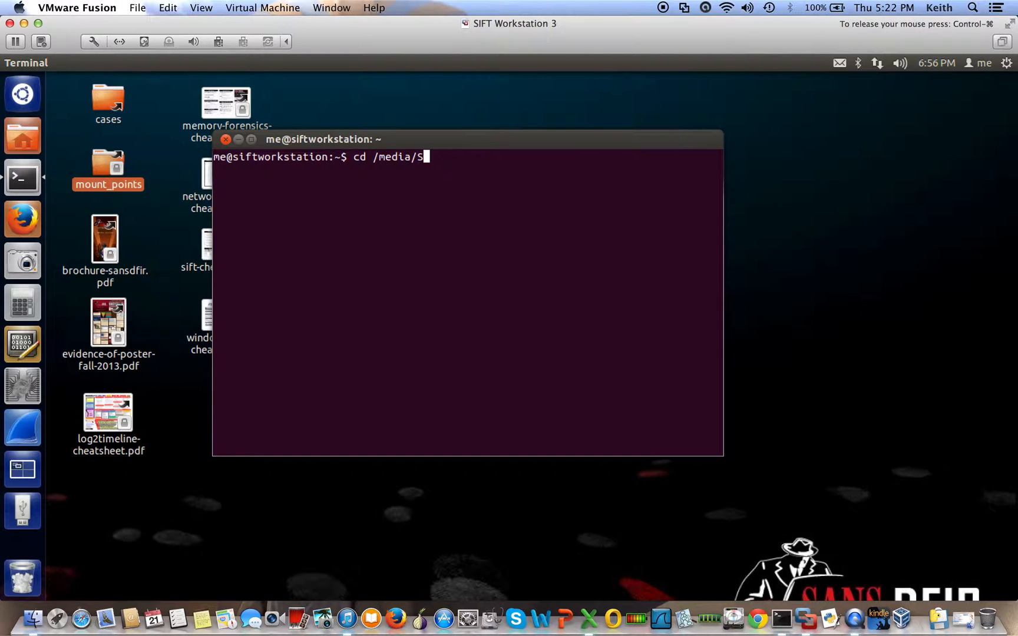
pyautogui.write('ANS/Test_Images/ex')
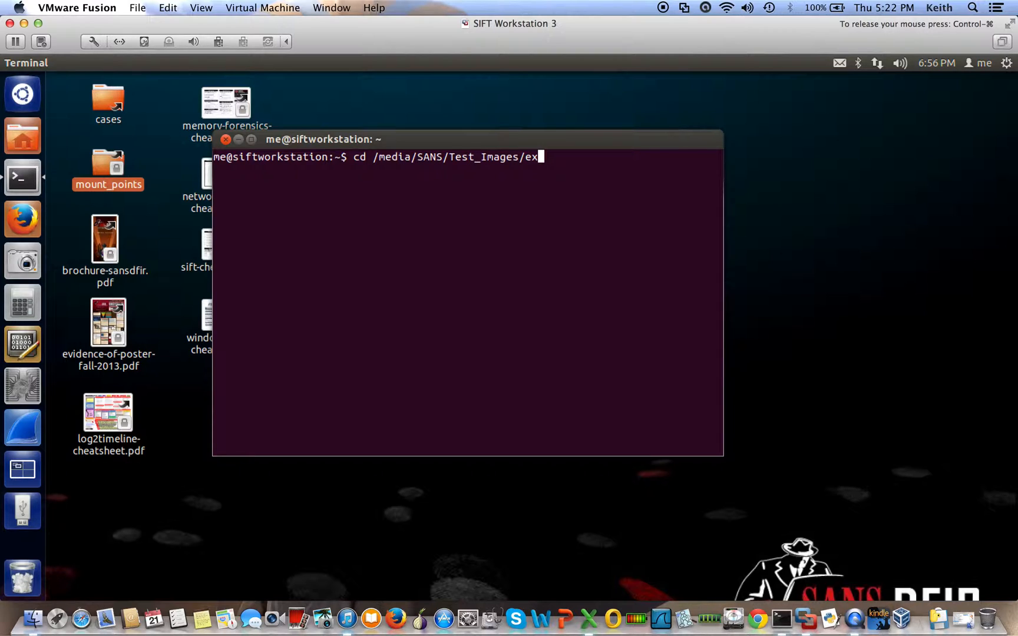
pyautogui.press('Return')
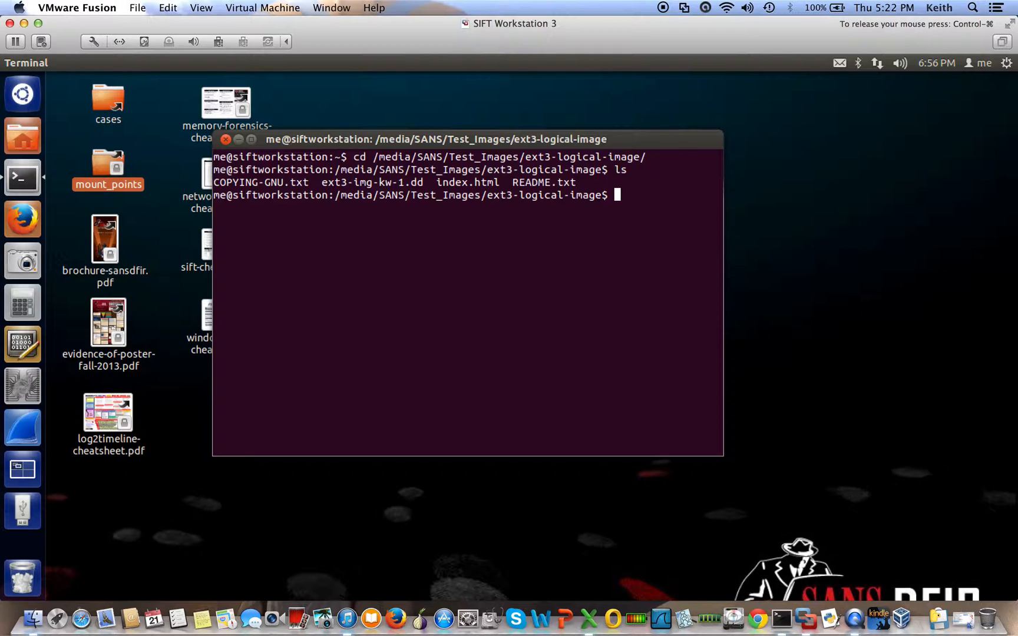
# - Run file on ext3-img-kw-1.dd to identify it as ext3 data labelled KW_SEARCH
pyautogui.write('file e')
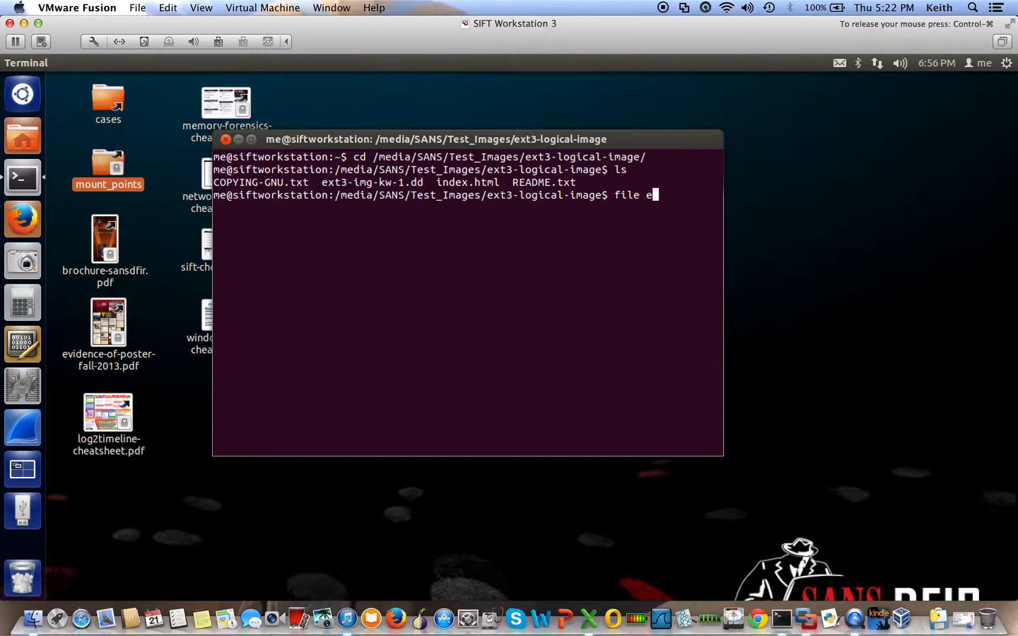
pyautogui.press('Return')
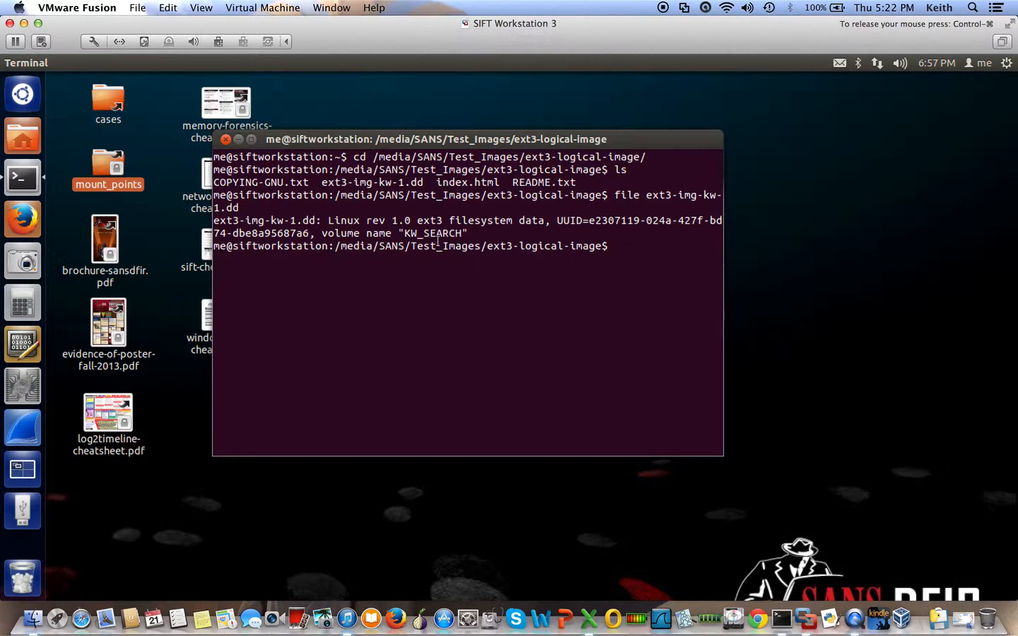
pyautogui.moveTo(417, 221)
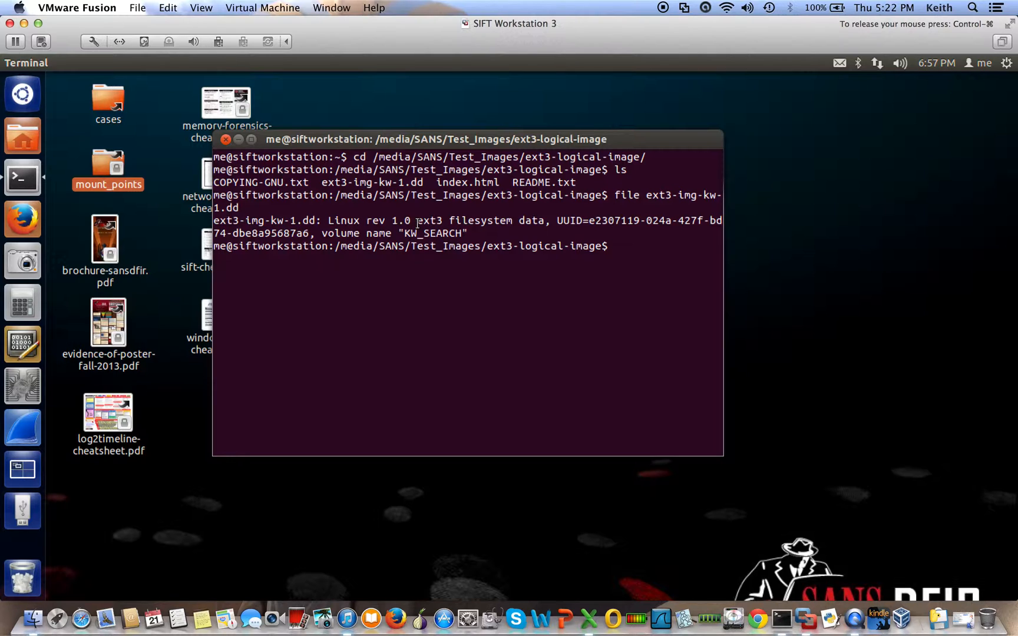
pyautogui.doubleClick(462, 220)
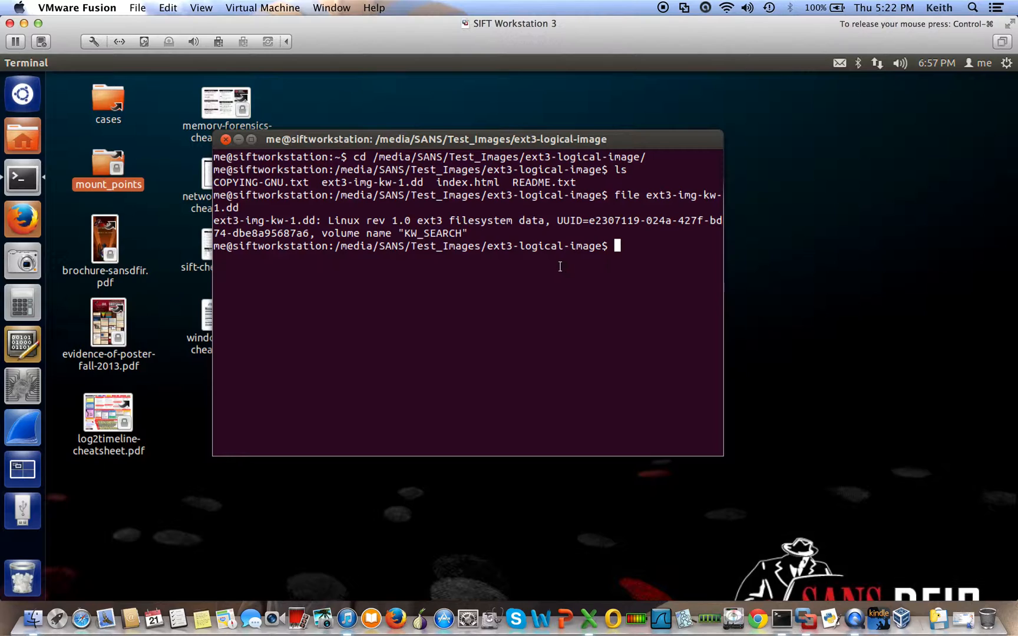
pyautogui.moveTo(621, 265)
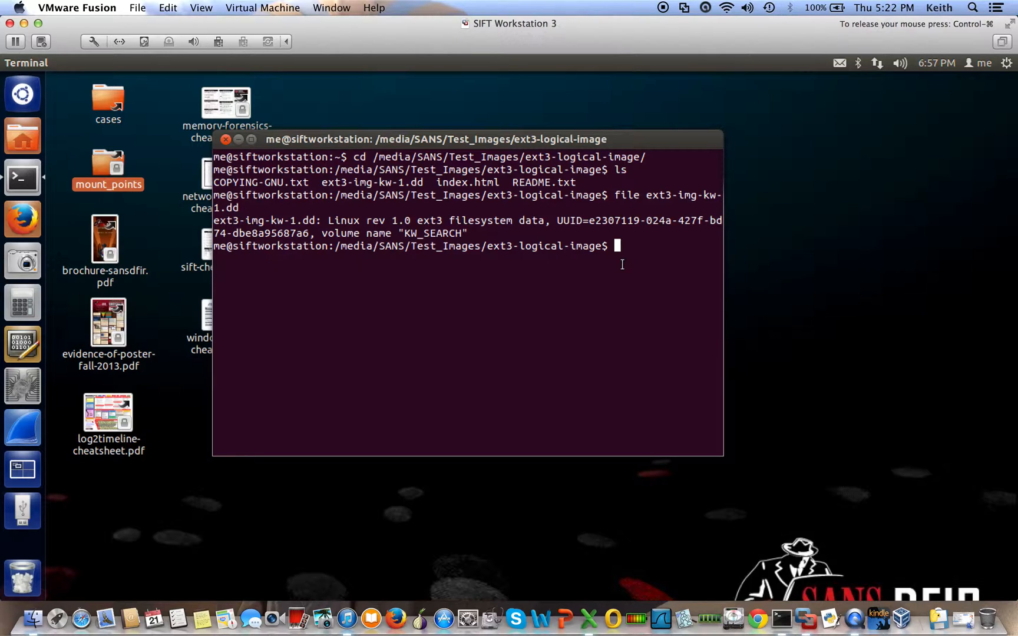
# - Become root with sudo su, entering the sudo password
pyautogui.write('sudo su')
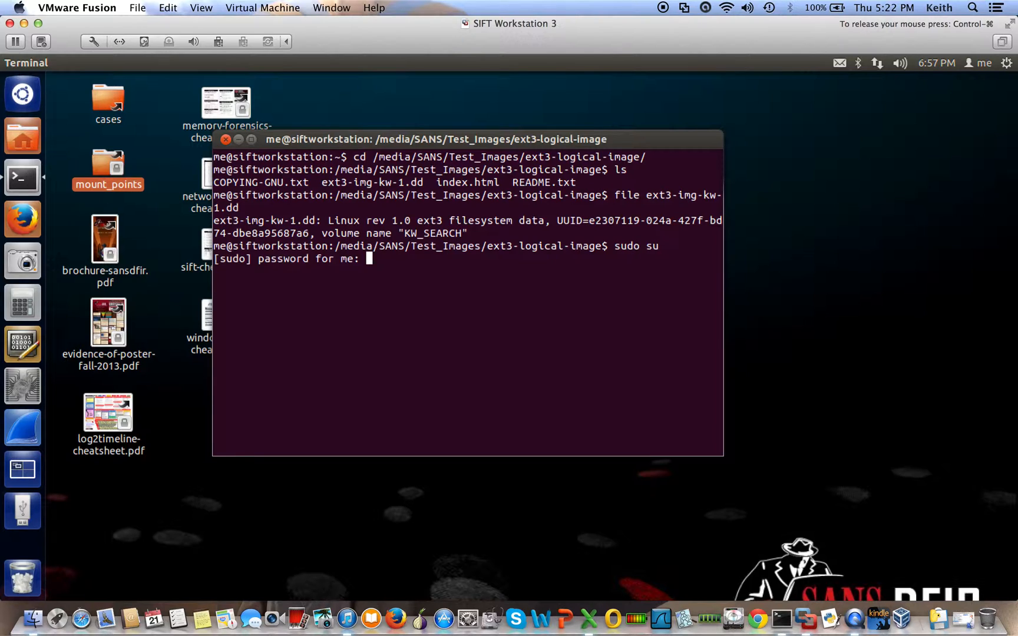
pyautogui.press('Return')
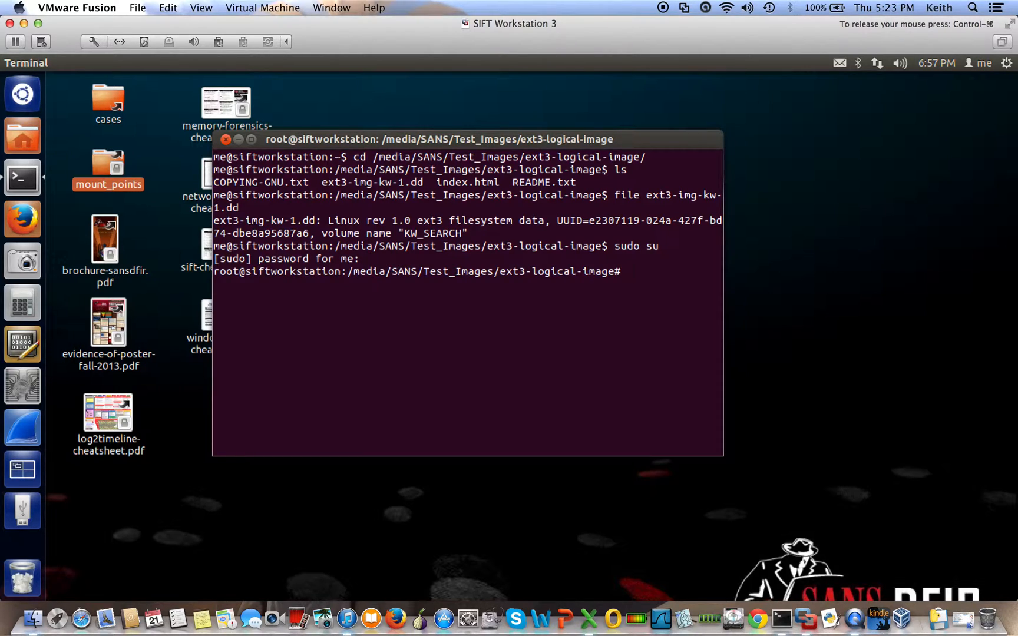
# - Mount ext3-img-kw-1.dd as ext3 with ro,loop options onto /mnt/ext3/
pyautogui.write('m')
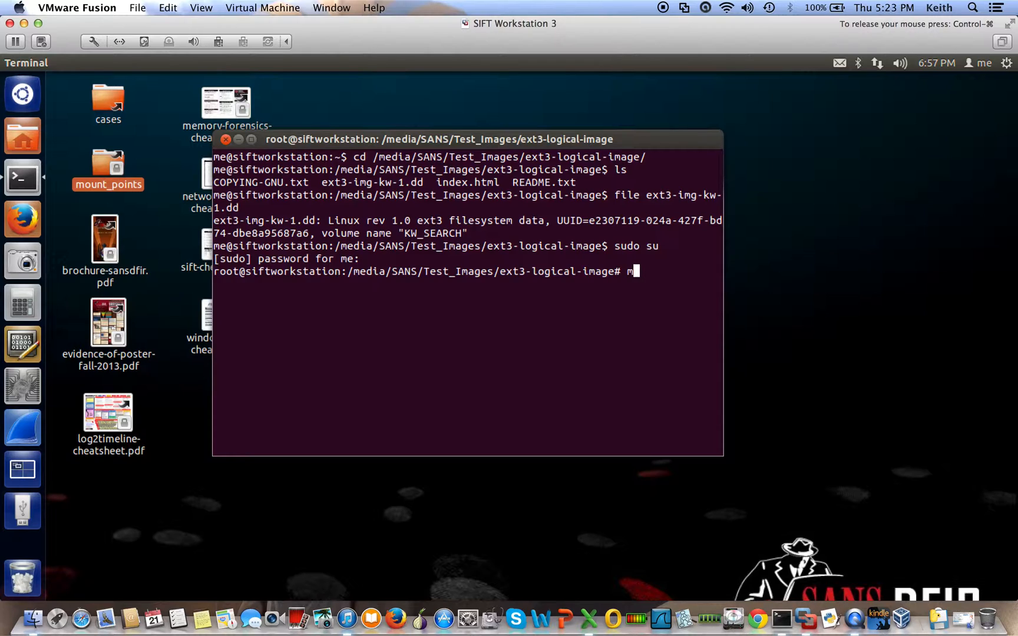
pyautogui.write('ount -t')
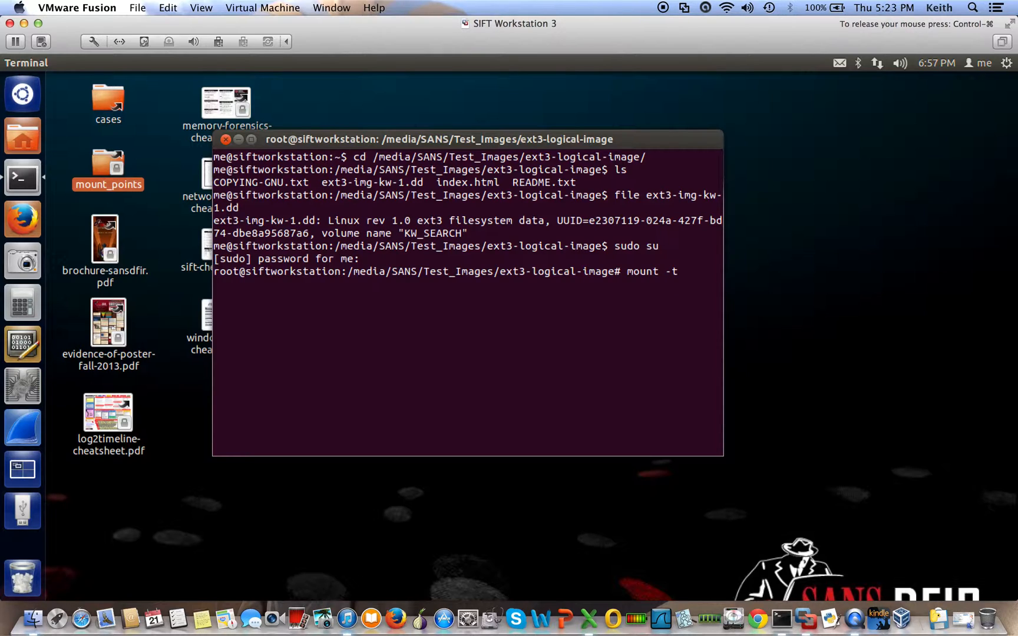
pyautogui.write('ex')
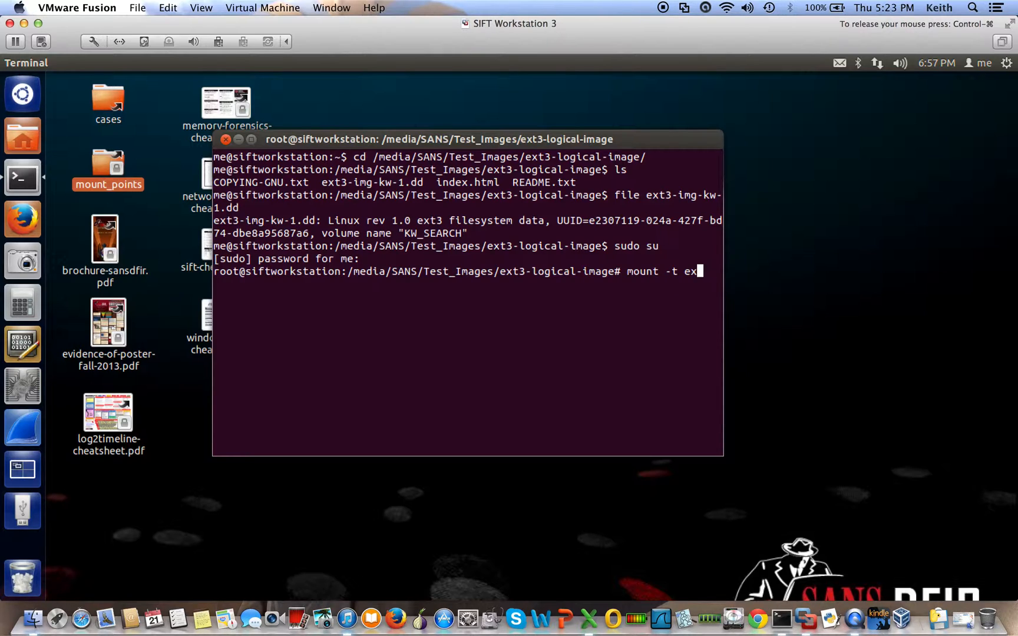
pyautogui.write('3 -o')
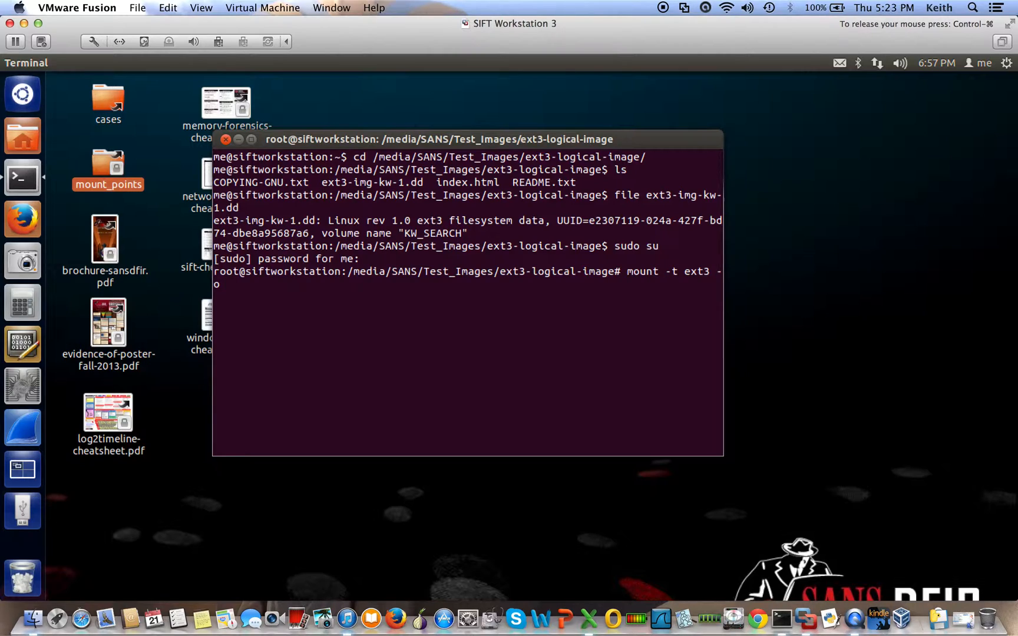
pyautogui.write('ro,lo')
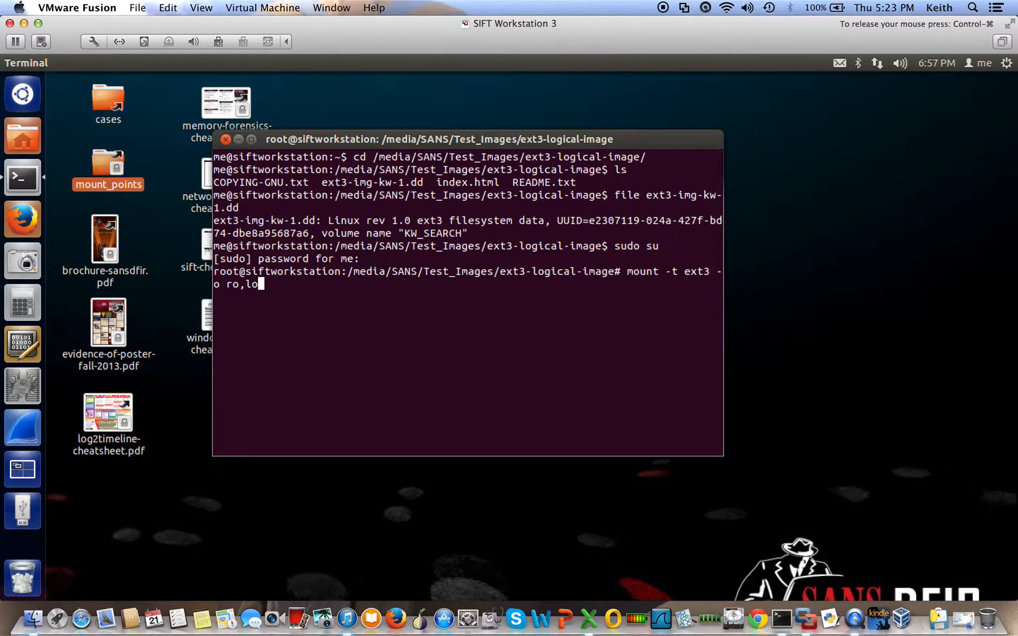
pyautogui.write('op')
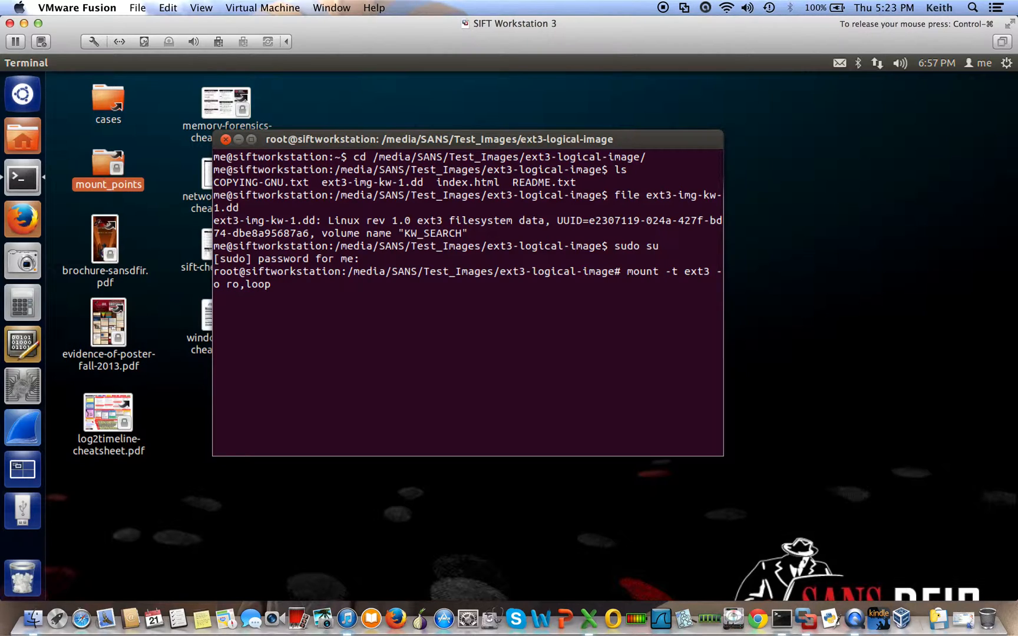
pyautogui.write('ext3-img-kw-1.dd')
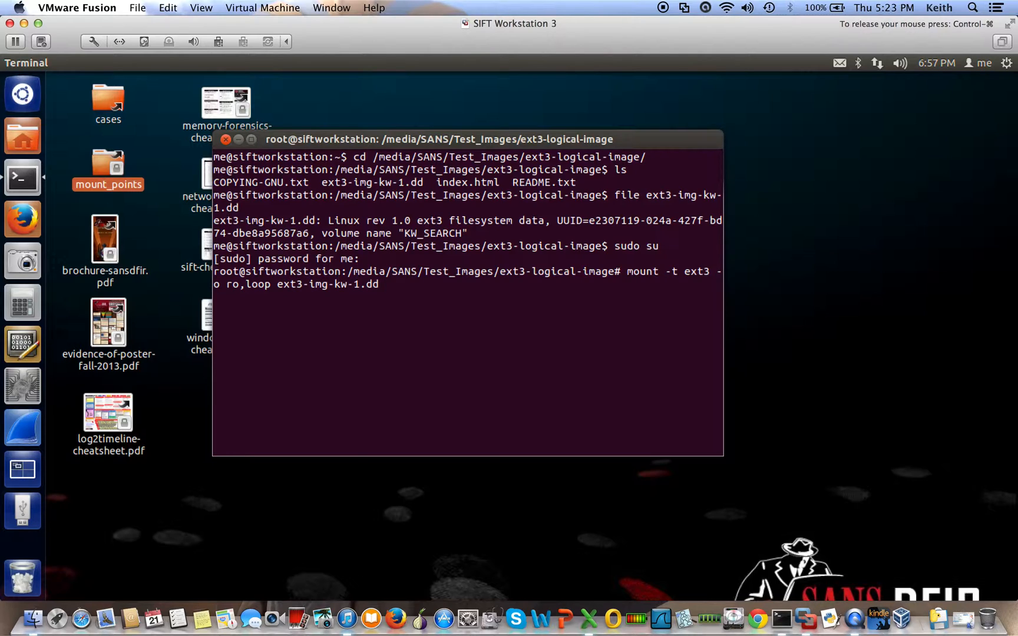
pyautogui.write('/')
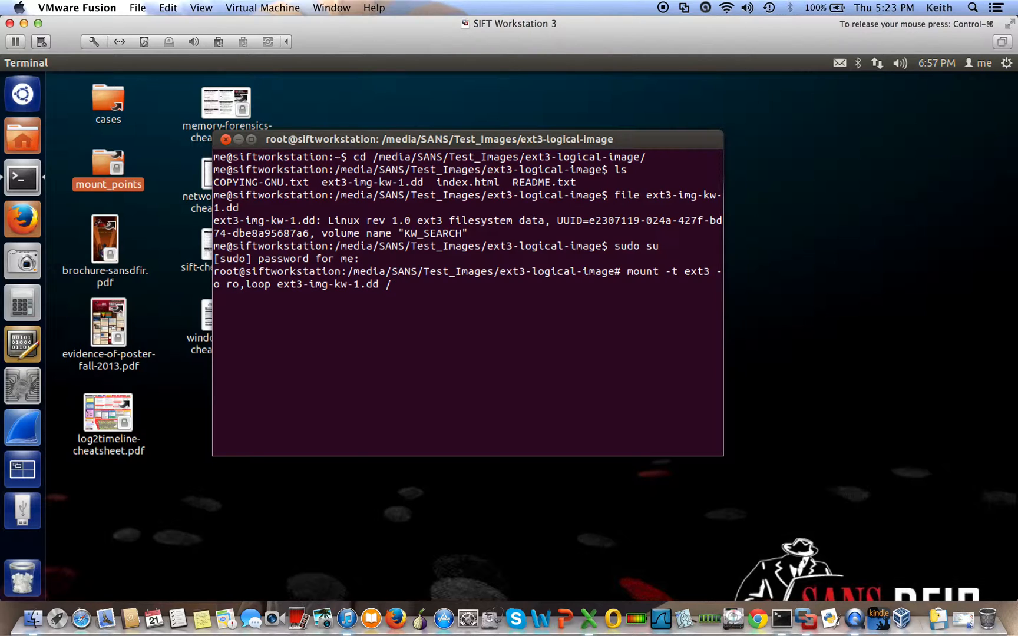
pyautogui.write('mnt/')
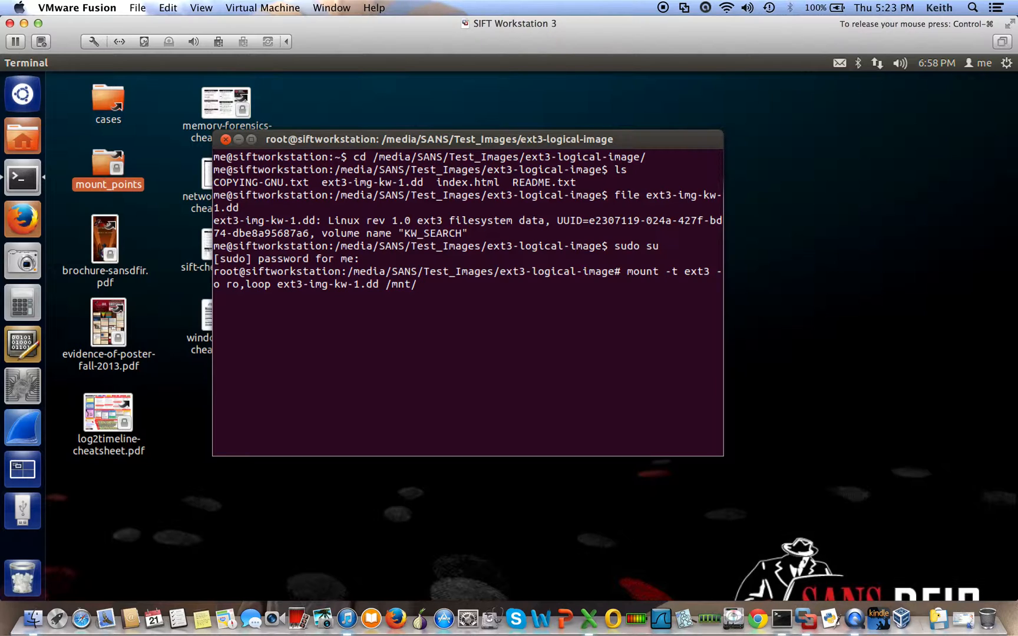
pyautogui.write('ext3/')
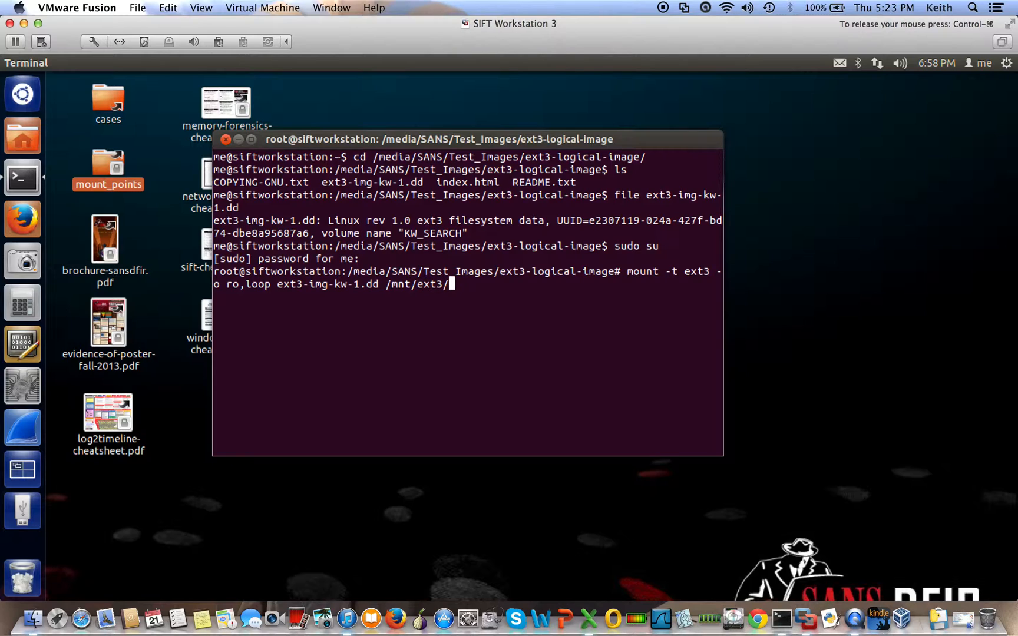
pyautogui.press('Return')
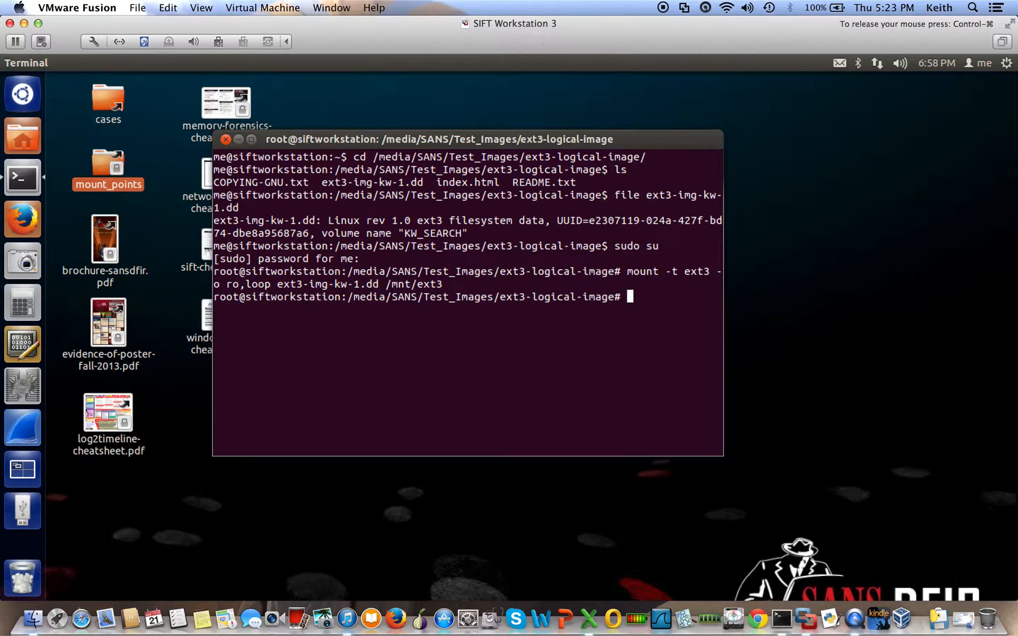
# - List /mnt/ext3/, showing file1, file2, first and lost+found
pyautogui.write('ls')
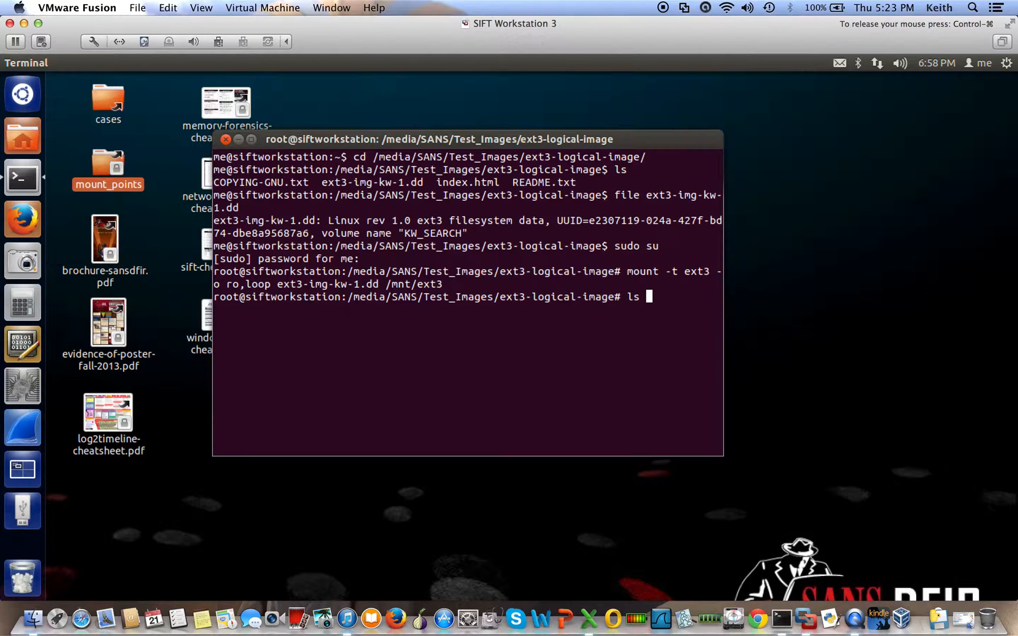
pyautogui.write('/')
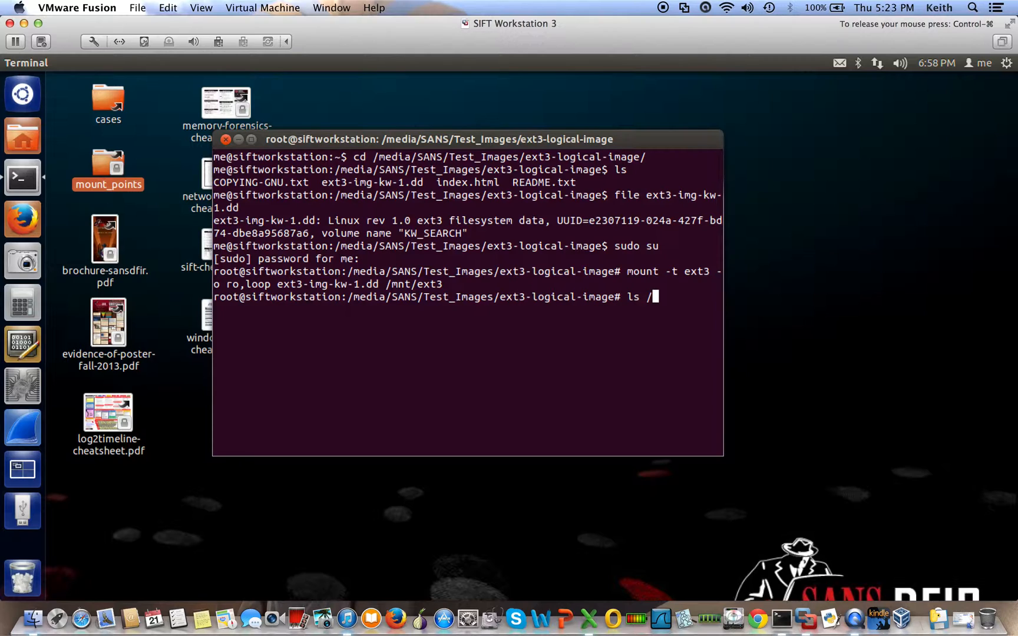
pyautogui.write('m')
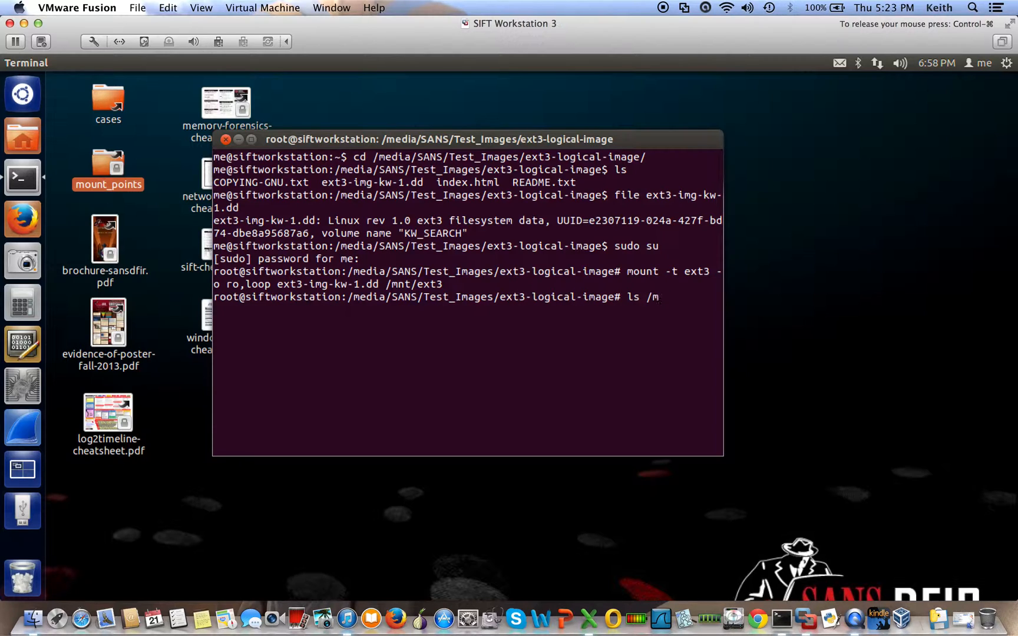
pyautogui.write('nt/e')
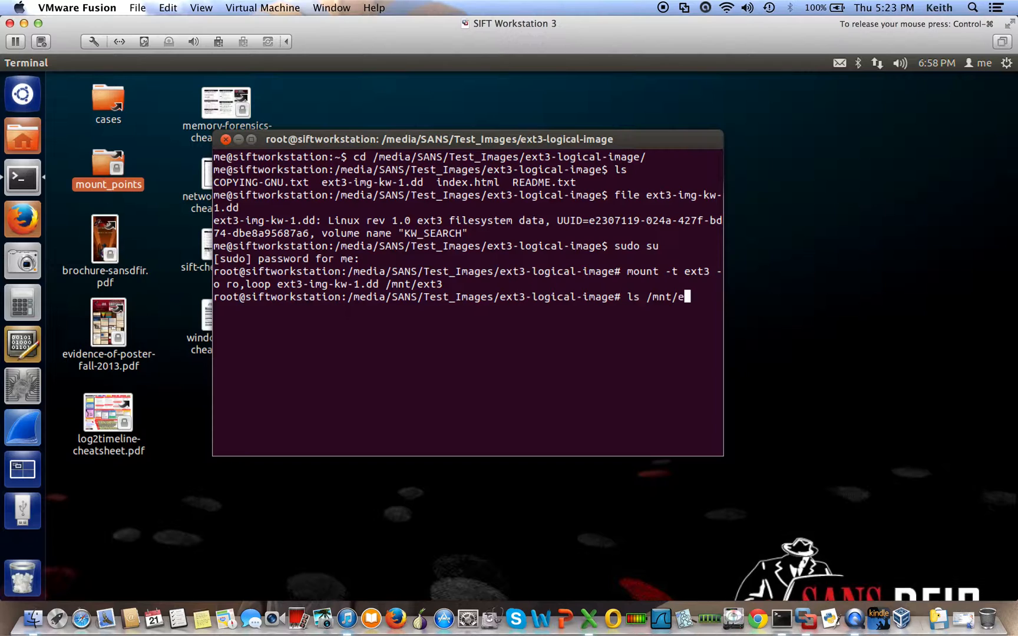
pyautogui.press('Return')
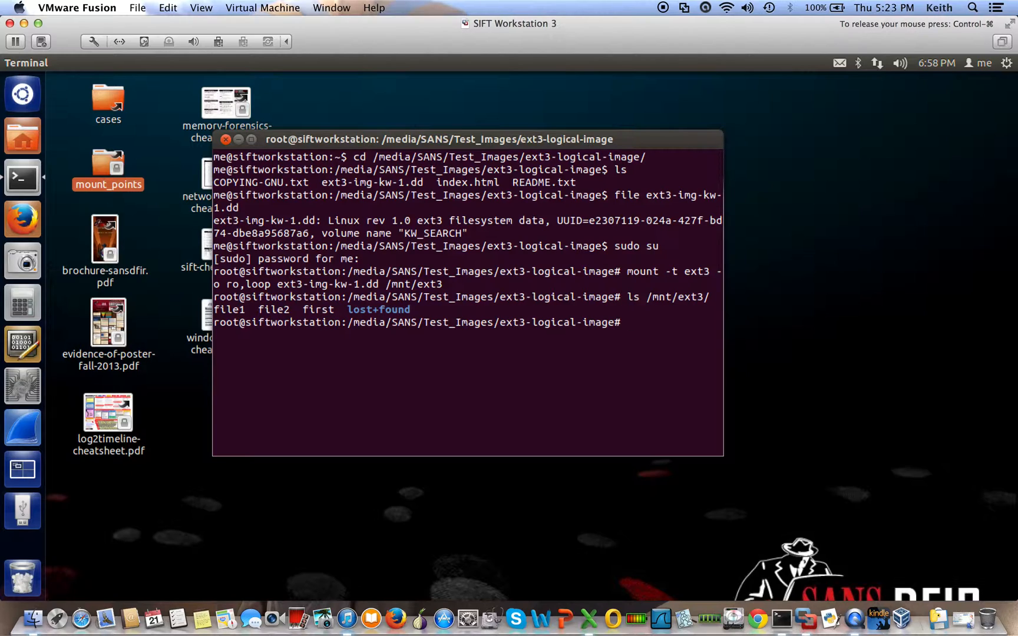
# - Unmount the image from /mnt/ext3 with umount
pyautogui.write('umou')
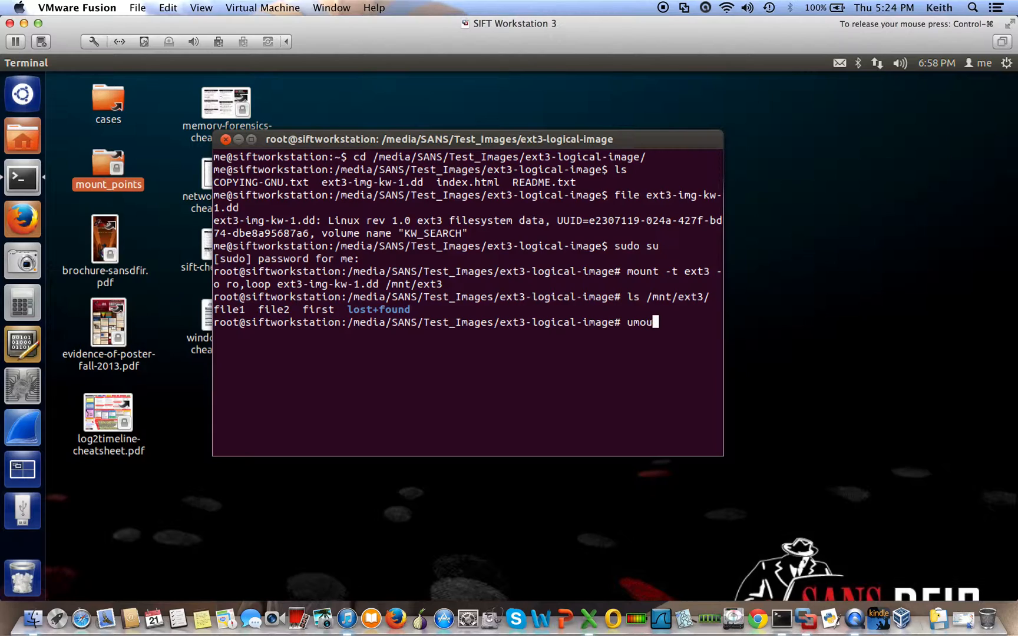
pyautogui.write('nt /')
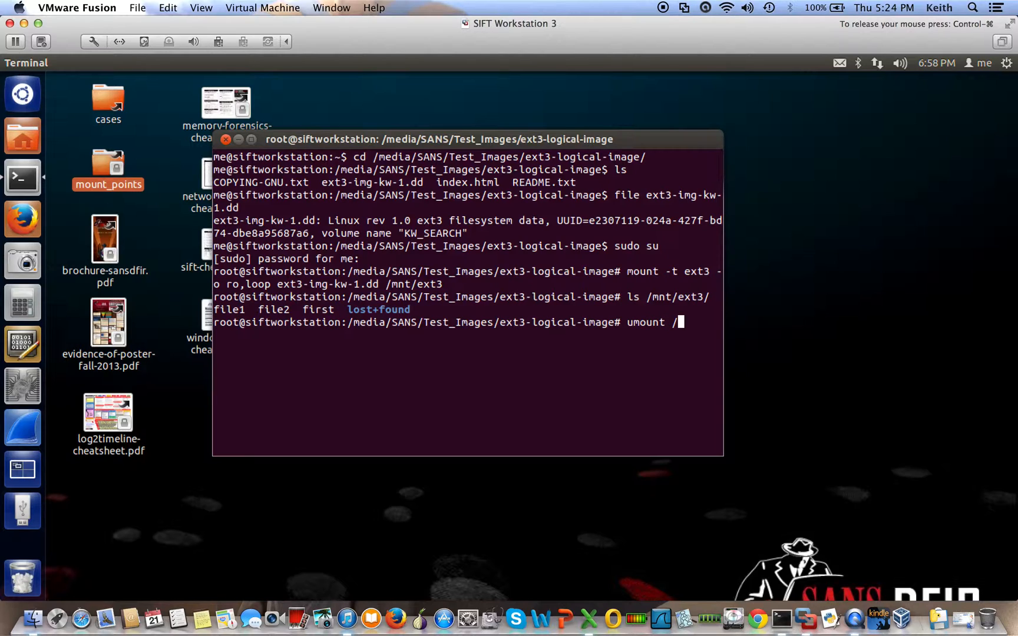
pyautogui.write('mnt/')
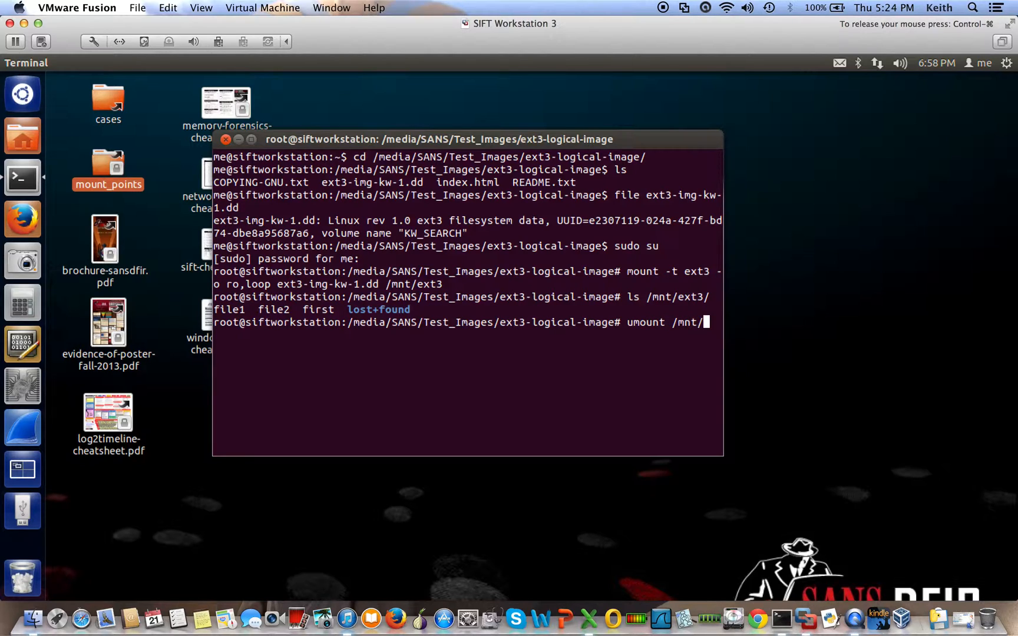
pyautogui.write('ext3')
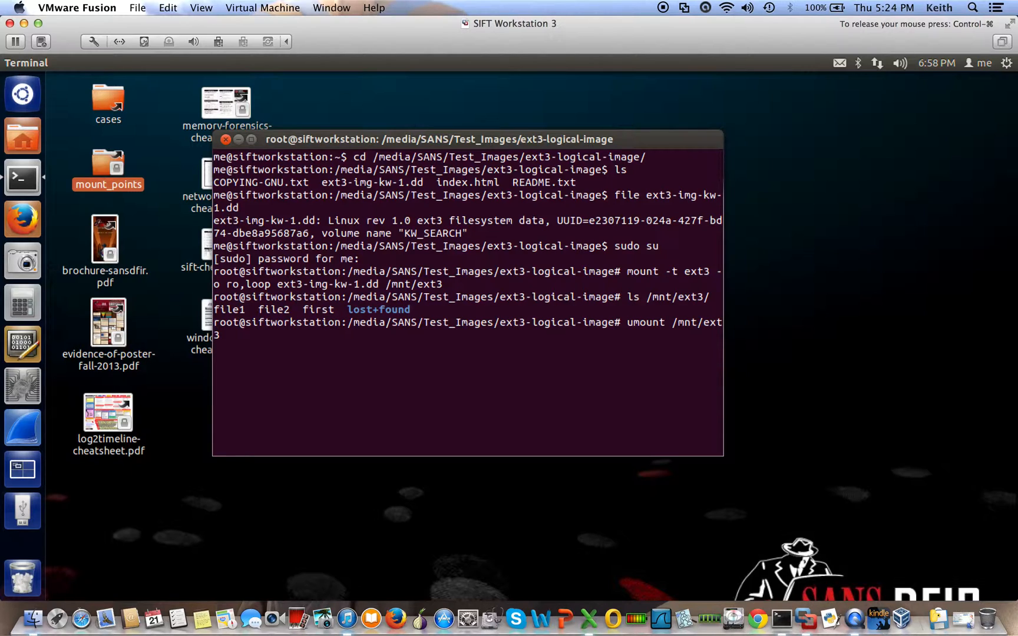
pyautogui.press('Return')
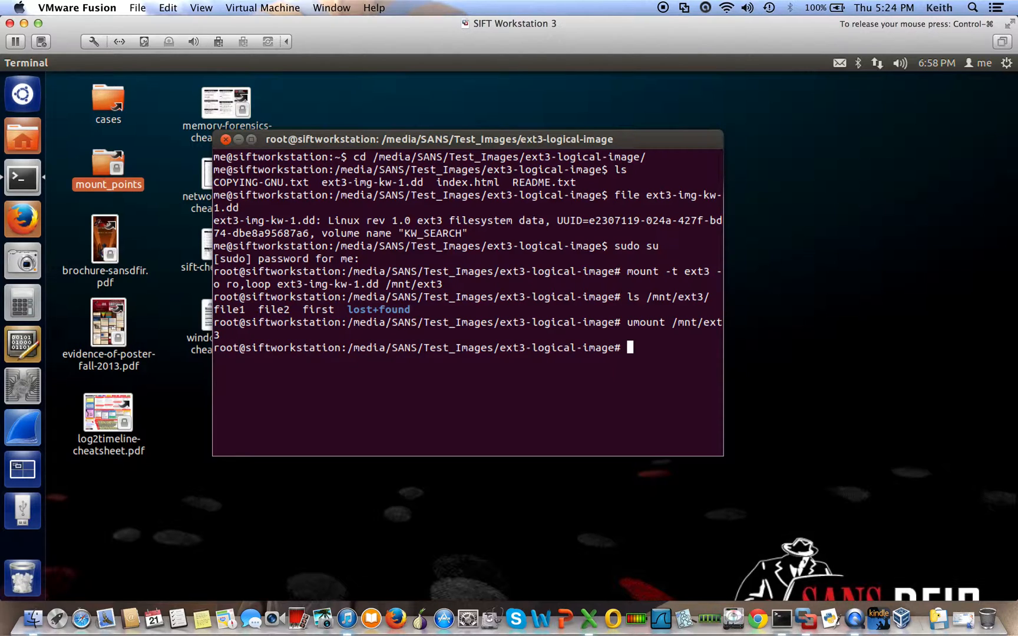
# - List /mnt/ext3 again to confirm it is now empty
pyautogui.write('ls')
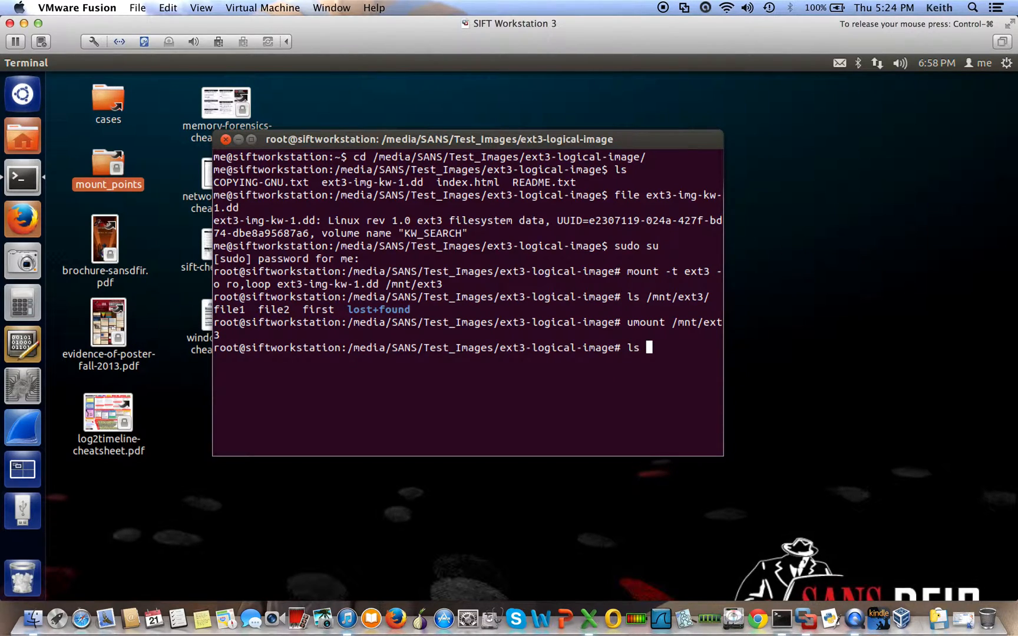
pyautogui.write('/mny')
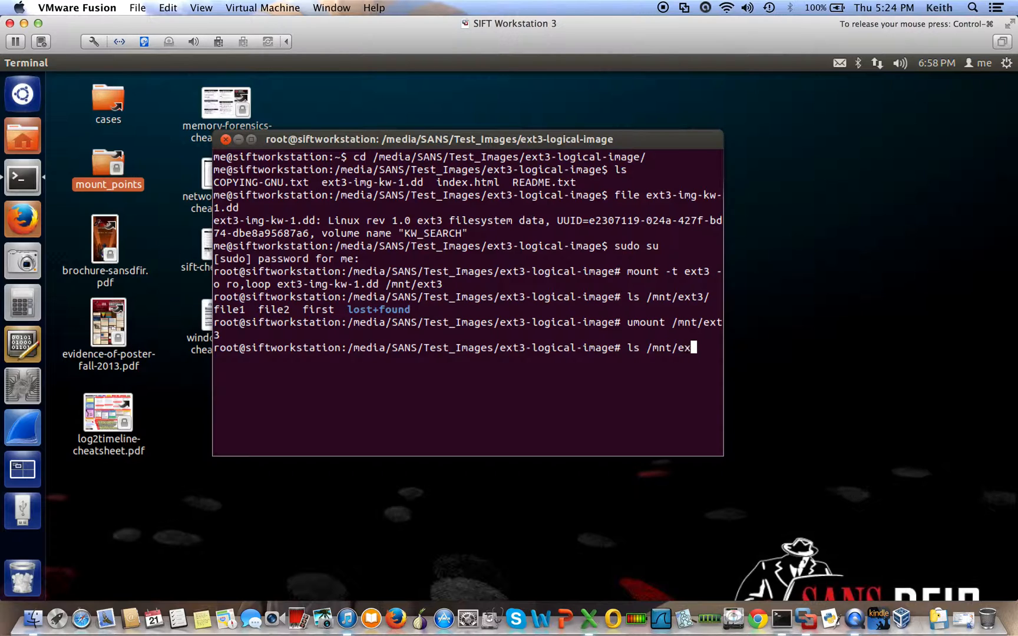
pyautogui.write('t3')
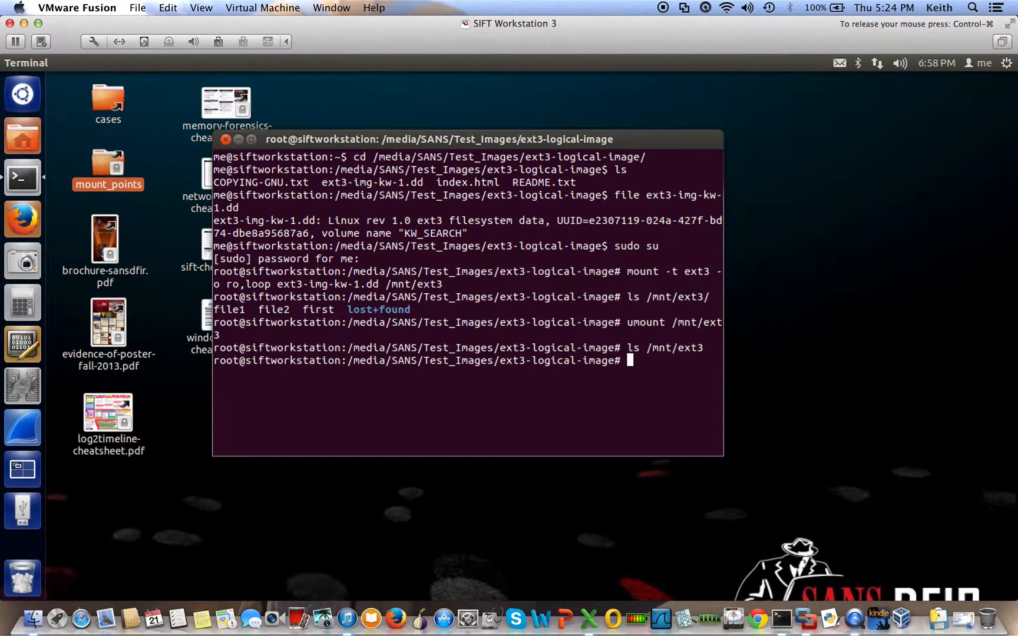
pyautogui.moveTo(651, 103)
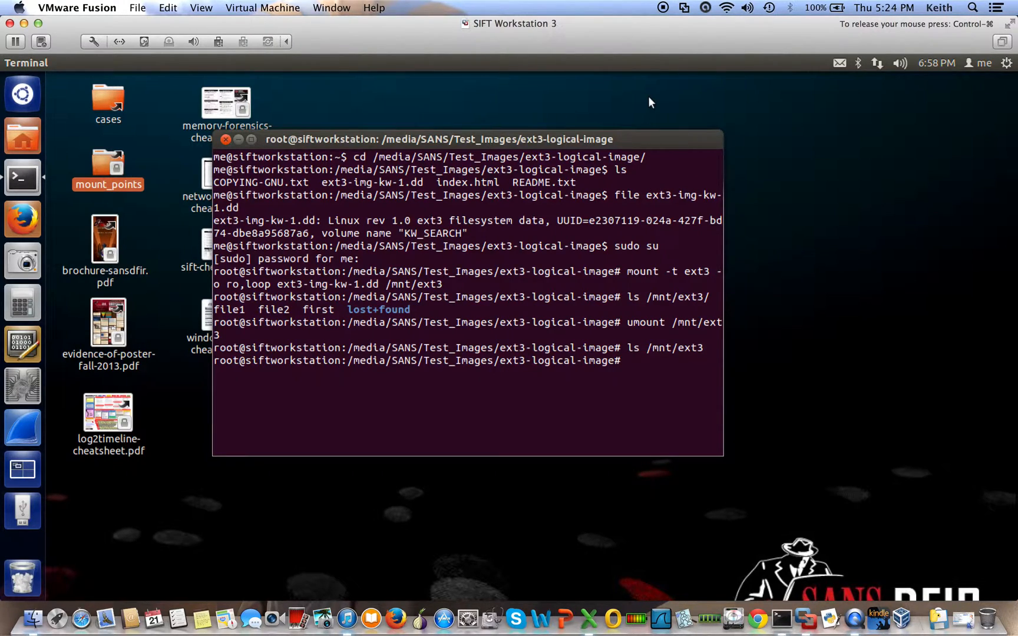